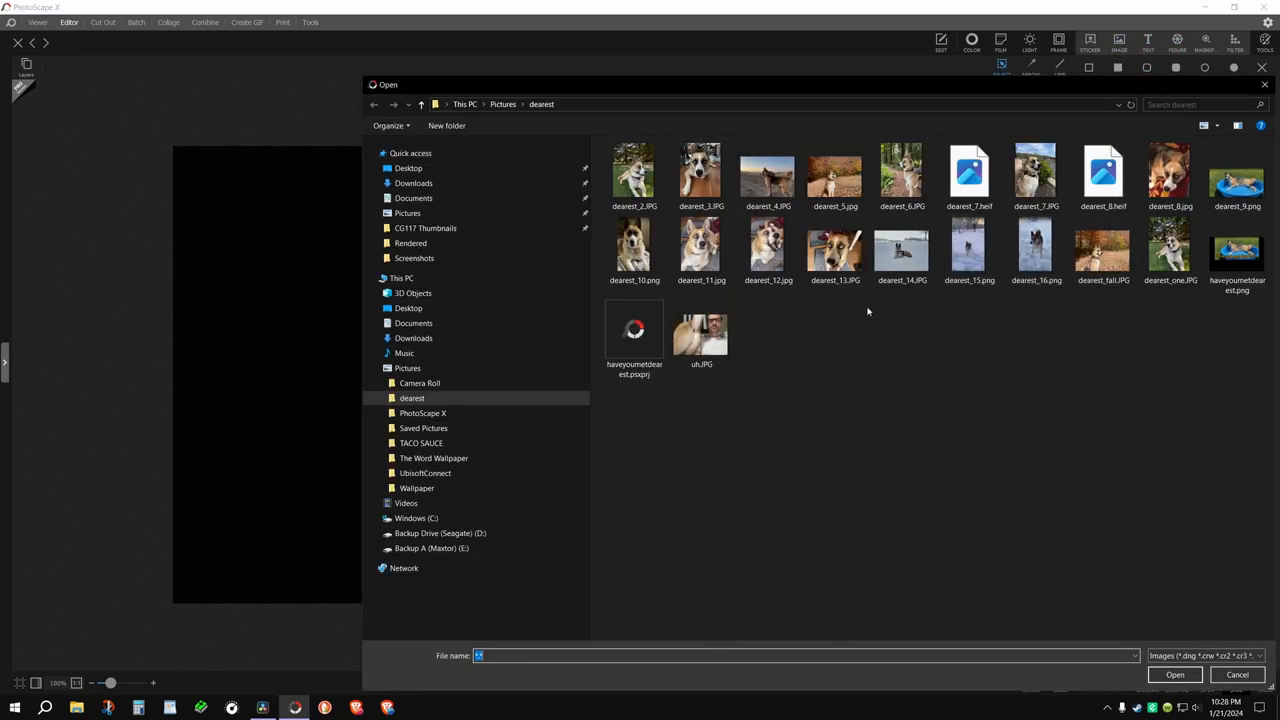
# Insert dearest_9.png, the dog-in-pool photo, as an image layer on the black canvas.
pyautogui.click(1237, 170)
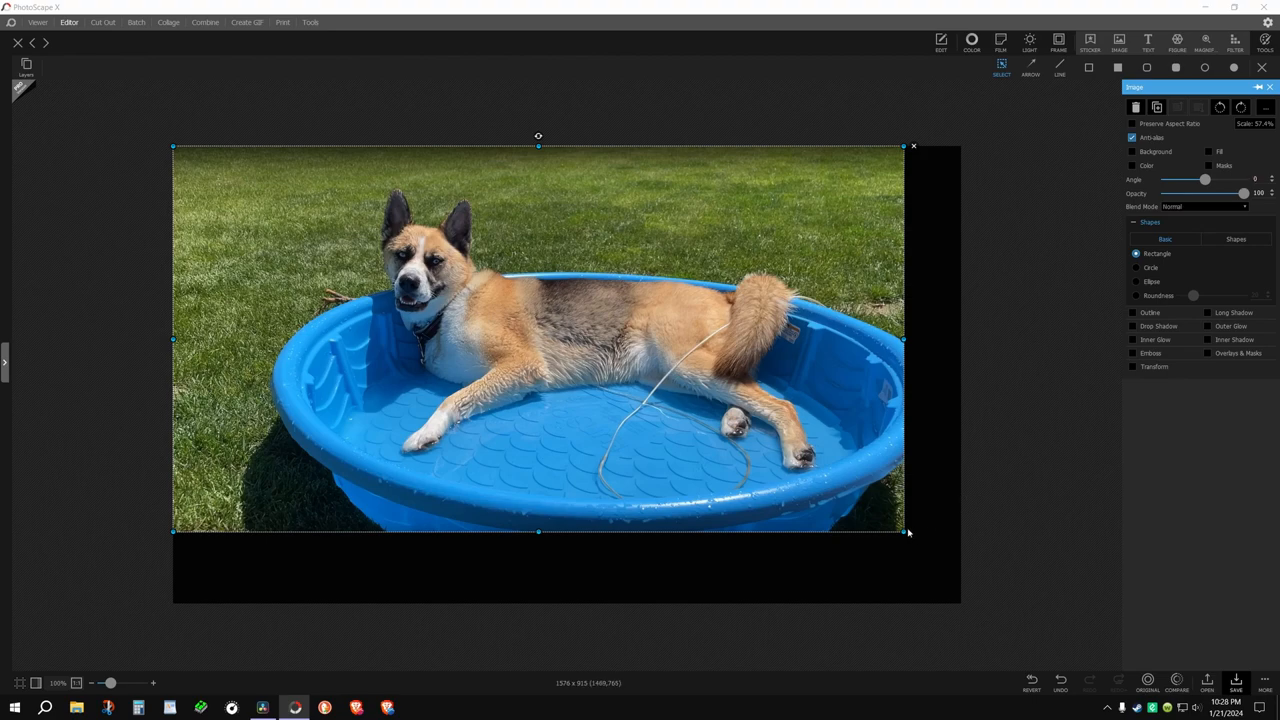
# Stretch the dog photo by its corner handle so it fills the whole canvas.
pyautogui.moveTo(905, 532); pyautogui.dragTo(960, 603)
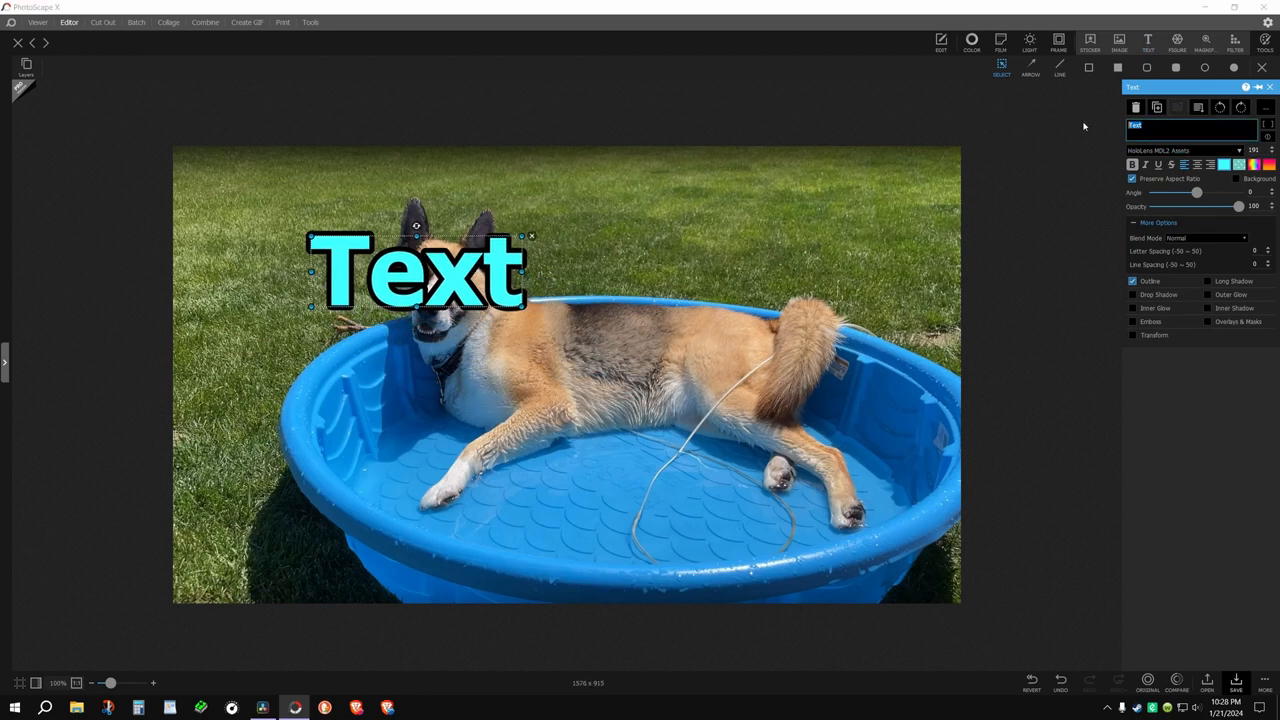
# Type 'Dearest' into the text layer and 'is a puppy' into its duplicate.
pyautogui.write('DEa')
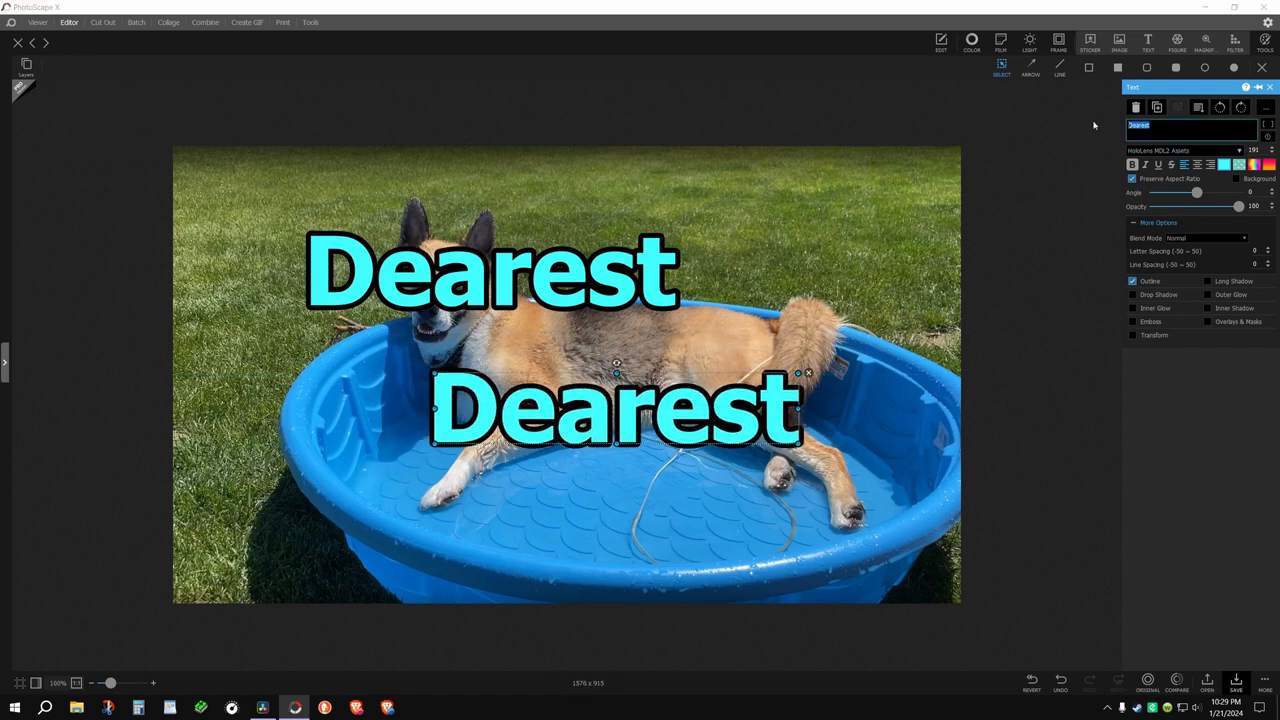
pyautogui.write('is a puppy')
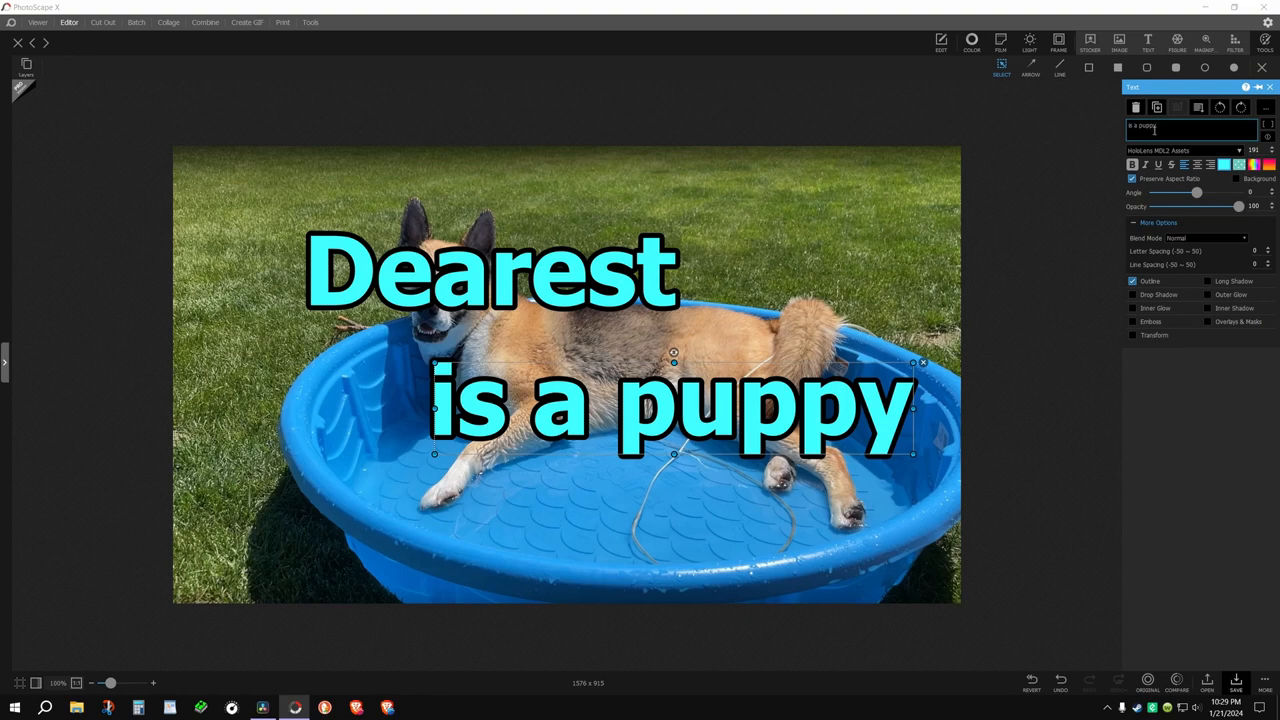
# Apply the orange color swatch to the 'is a puppy' text.
pyautogui.click(1225, 164)
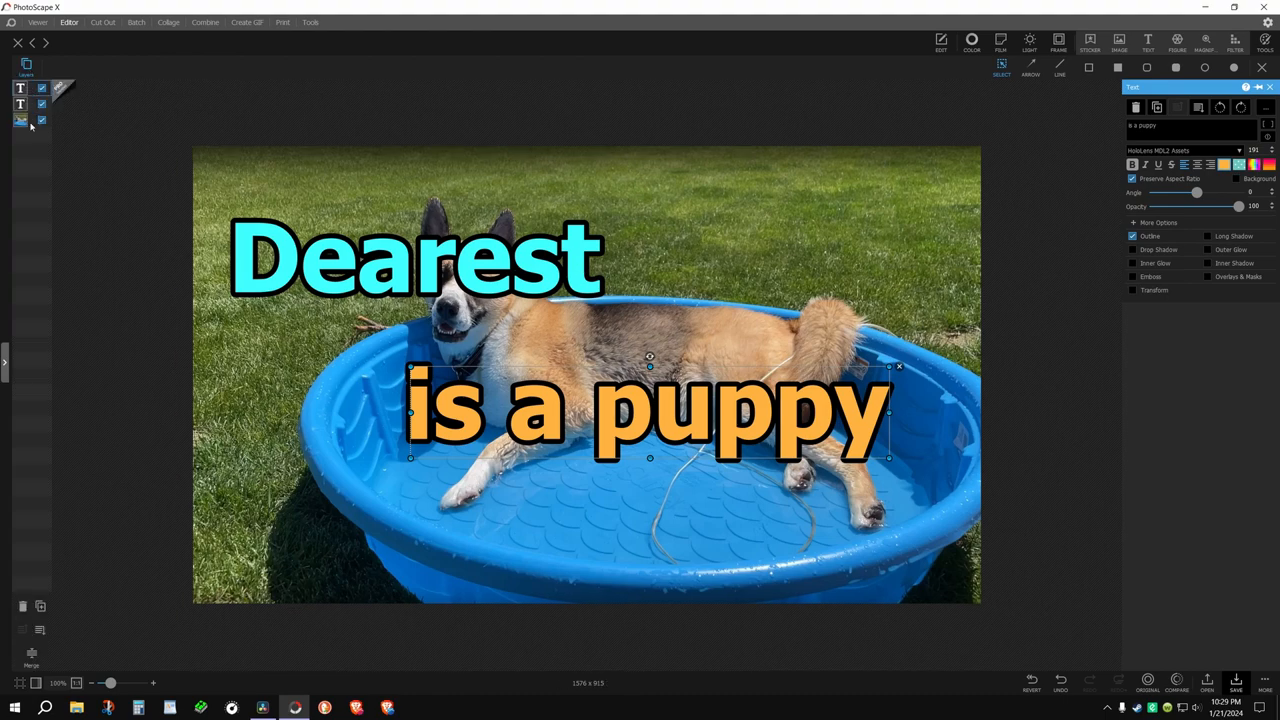
# Select the Dearest layer, then the dog photo layer, to scale the photo up.
pyautogui.click(21, 121)
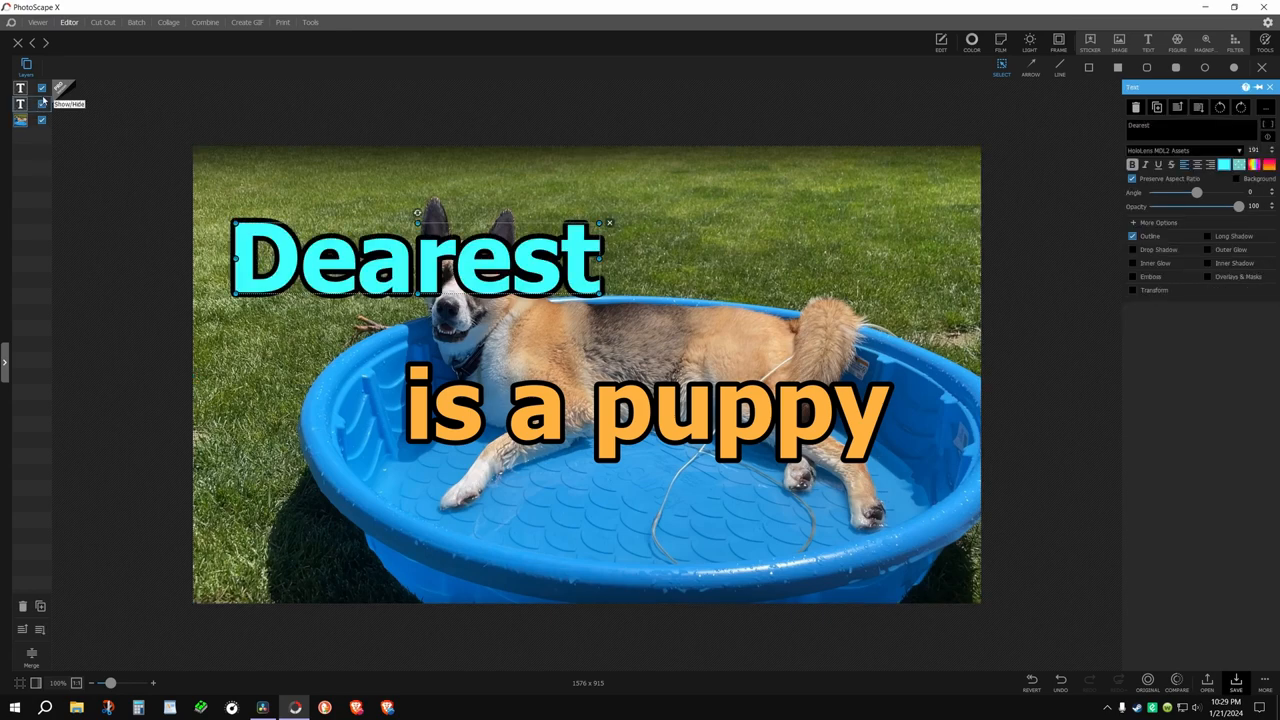
pyautogui.click(650, 410)
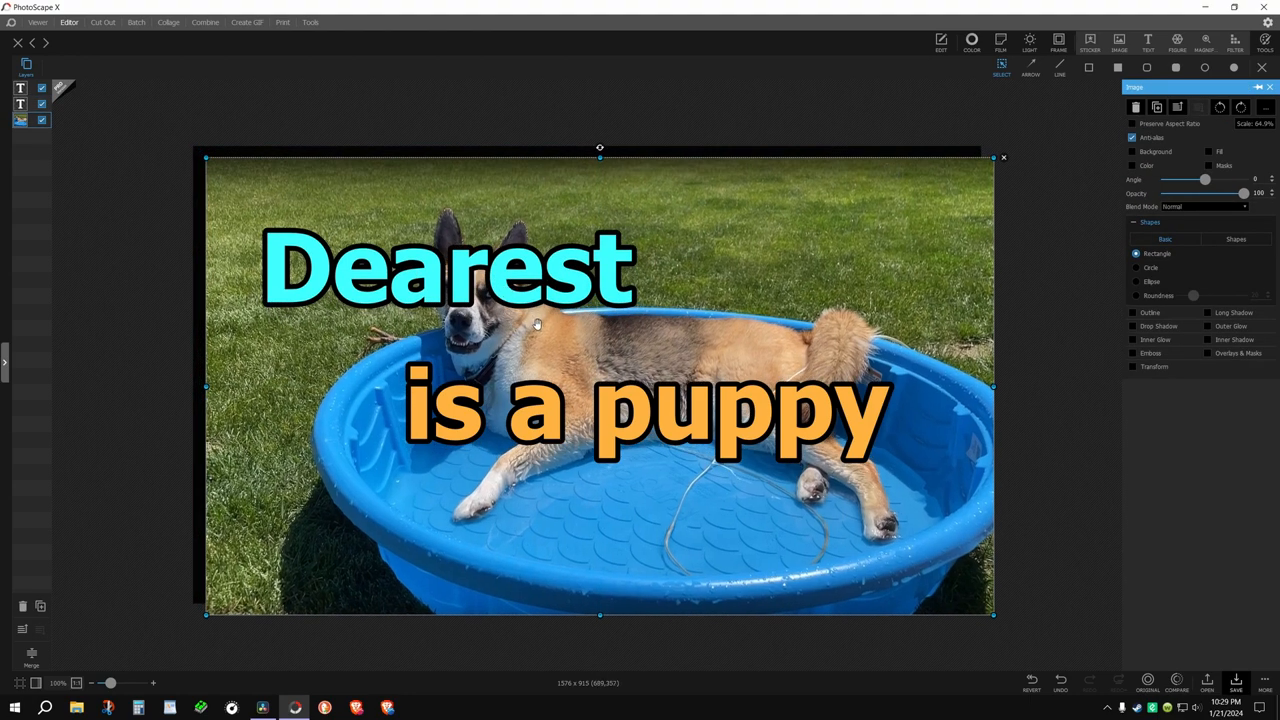
# Drag the dog photo up and left to align it with the canvas edges.
pyautogui.moveTo(600, 400); pyautogui.dragTo(587, 385)
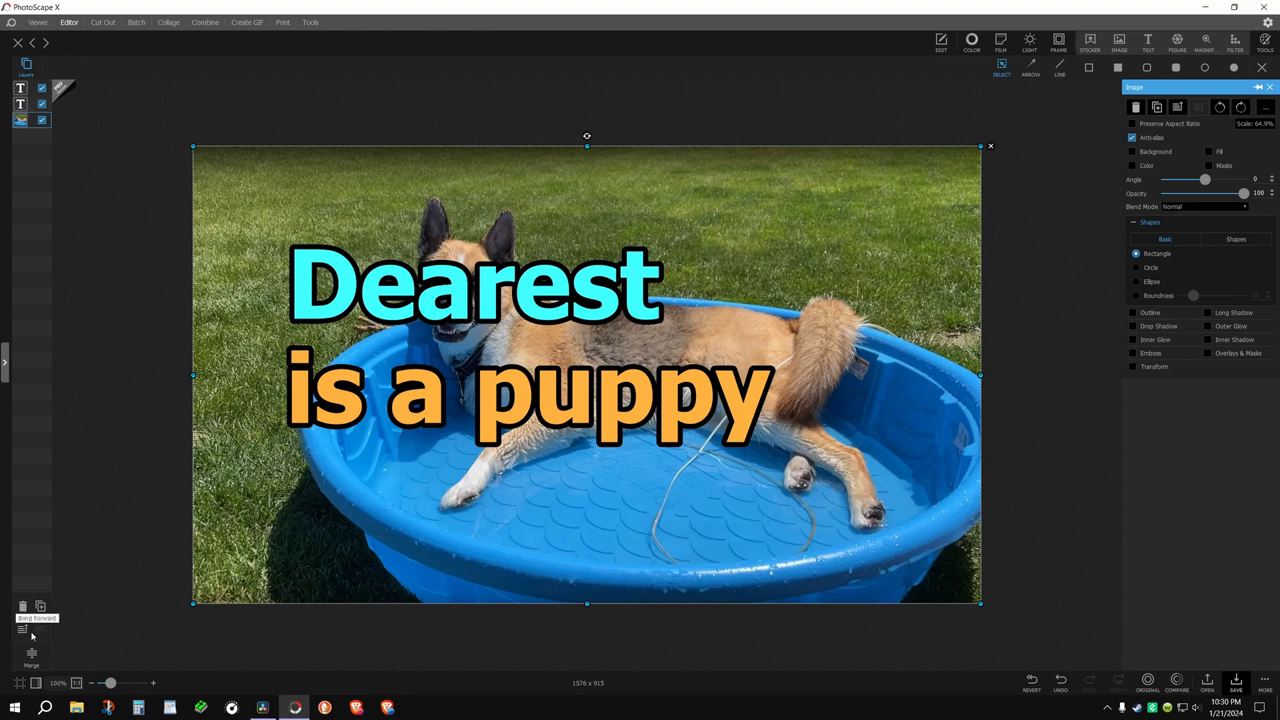
# Drag the 'Dearest' caption up and to the left, widening the gap above 'is a puppy'.
pyautogui.click(475, 285)
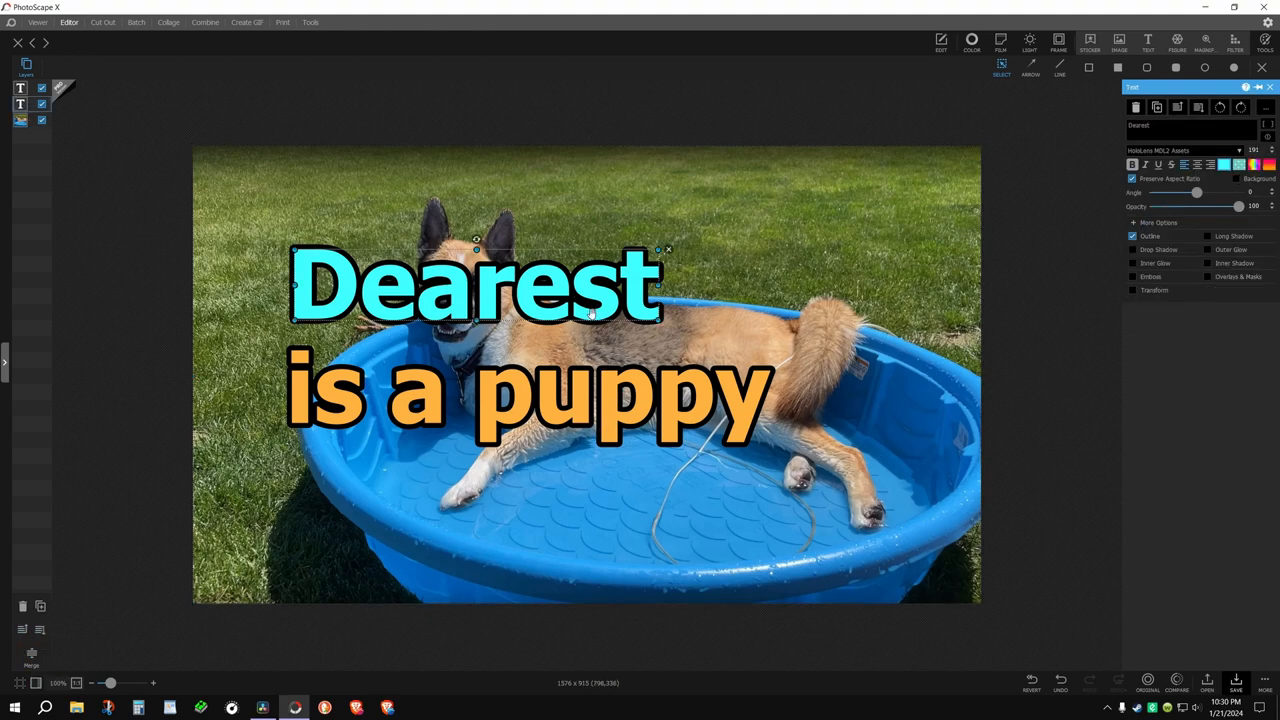
pyautogui.moveTo(475, 285); pyautogui.dragTo(440, 248)
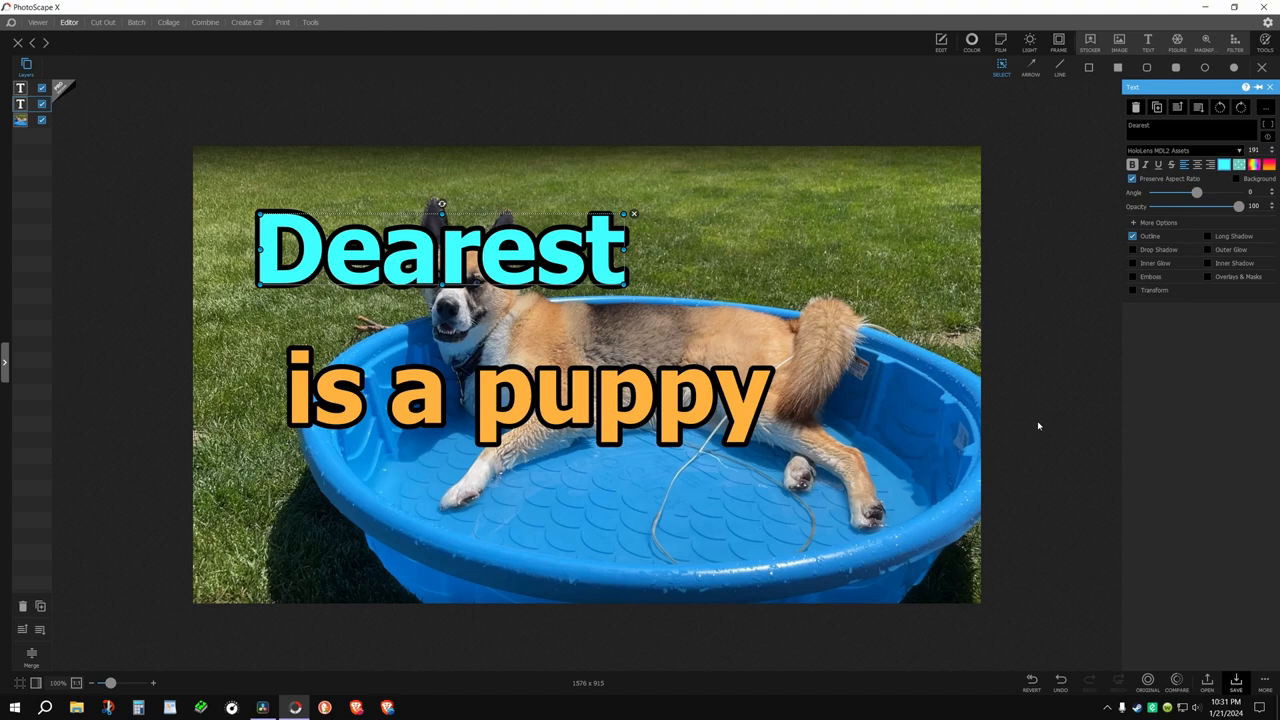
pyautogui.moveTo(958, 411)
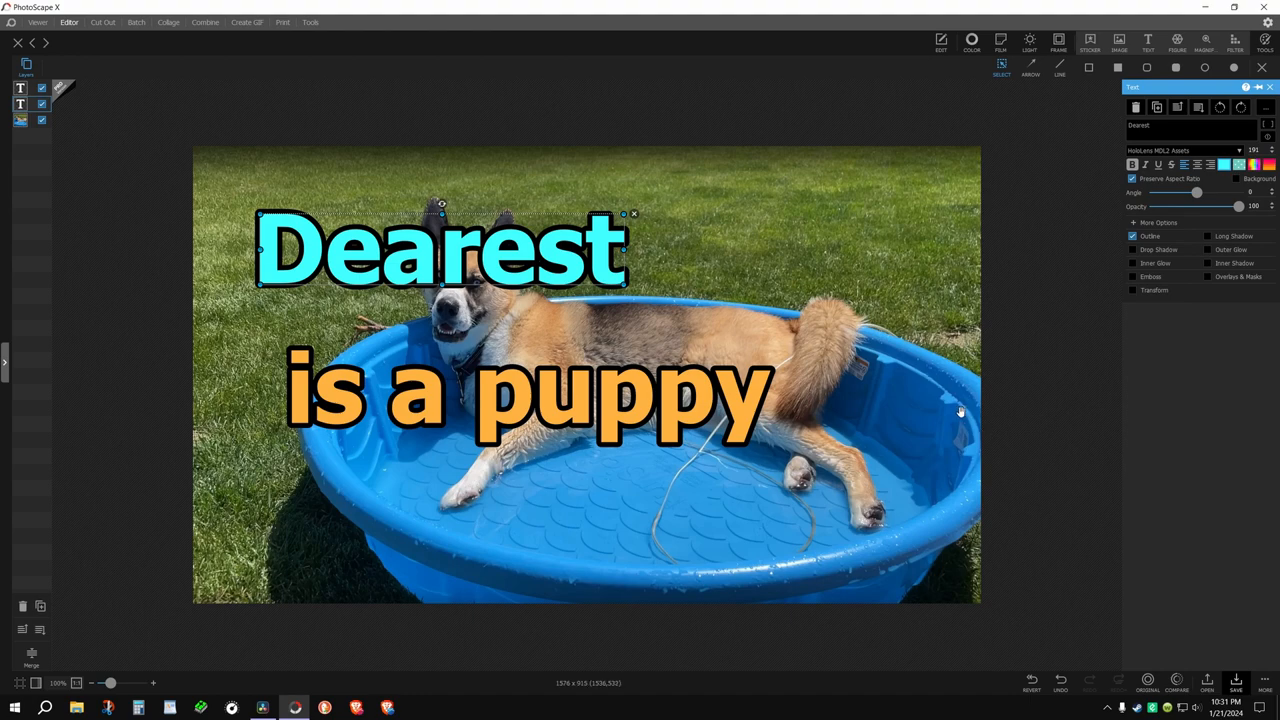
pyautogui.moveTo(896, 408)
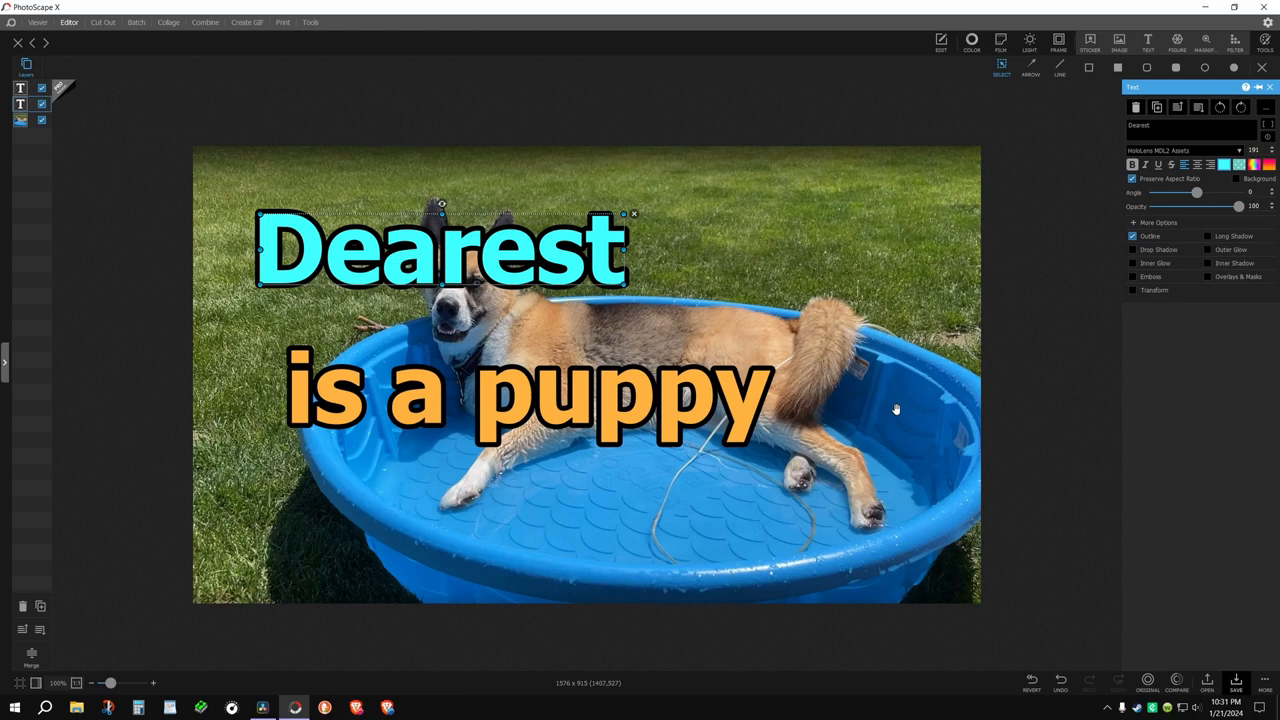